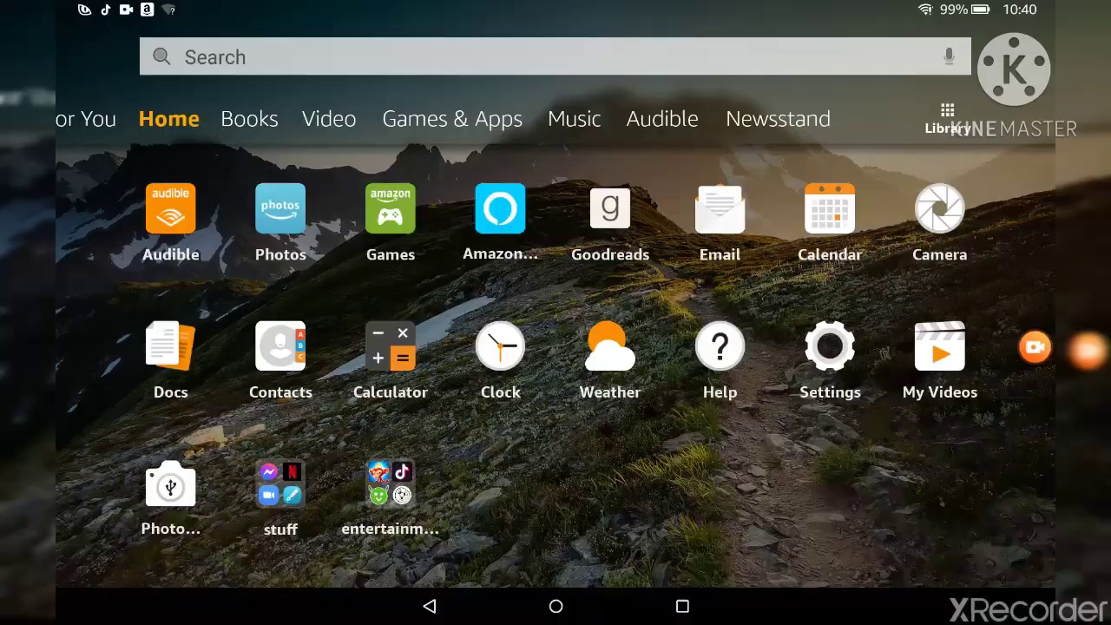
# Step: Launch XRecorder from the home screen, landing on its 'Enjoy using XRecorder?' prompt
pyautogui.moveTo(556, 9); pyautogui.dragTo(556, 261)
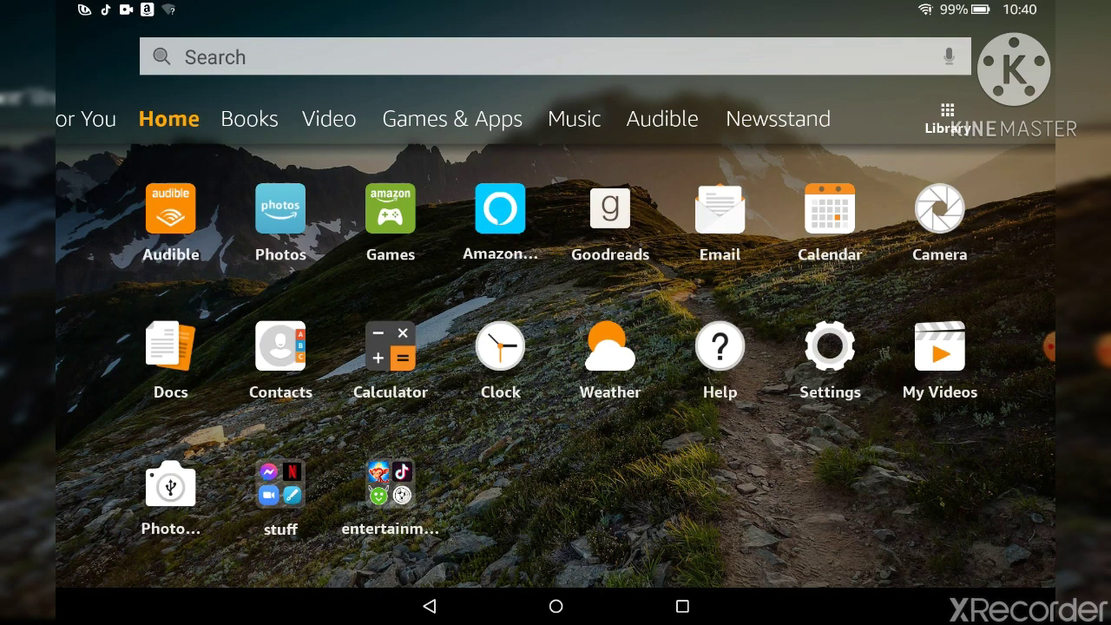
pyautogui.click(390, 486)
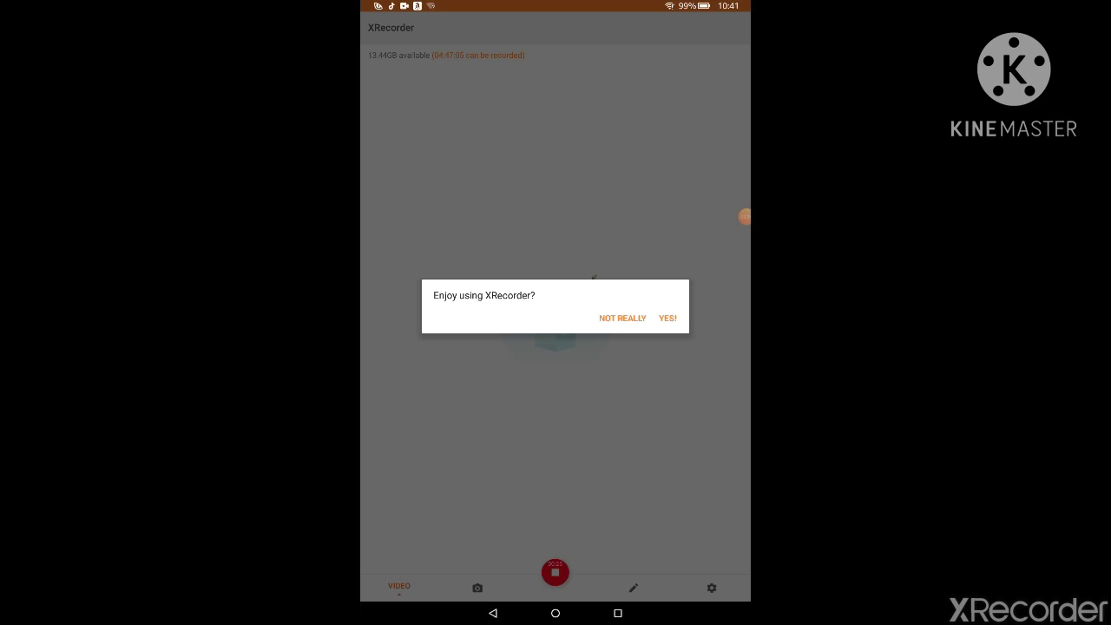
# Step: Answer NOT REALLY to the rating prompt and show the Tools panel with Screenshot, Camera and Brush toggles
pyautogui.click(667, 318)
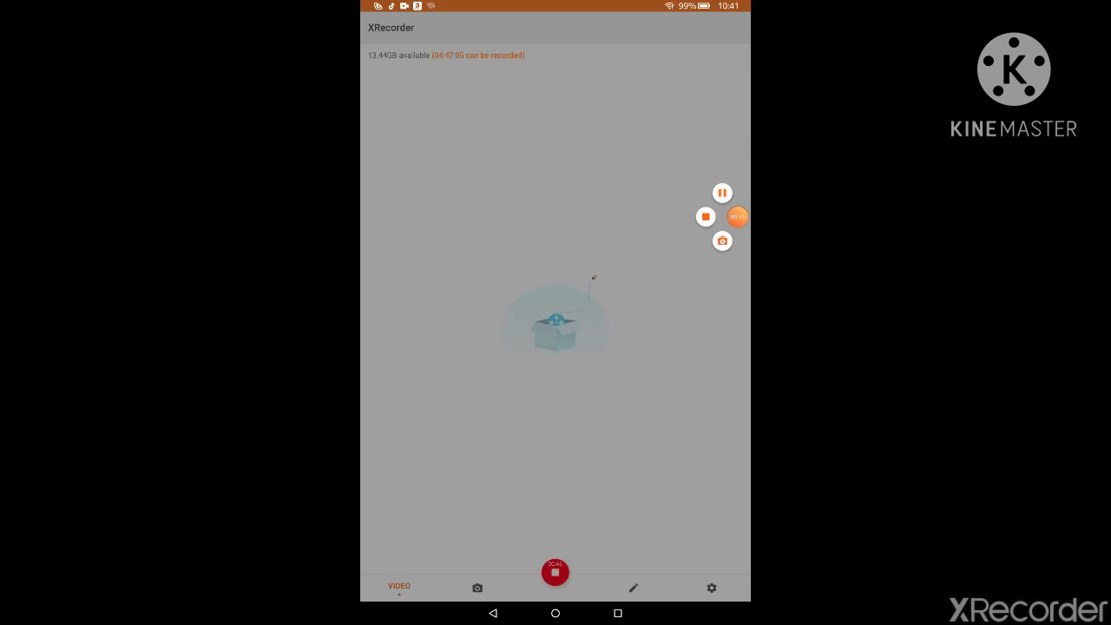
pyautogui.click(735, 215)
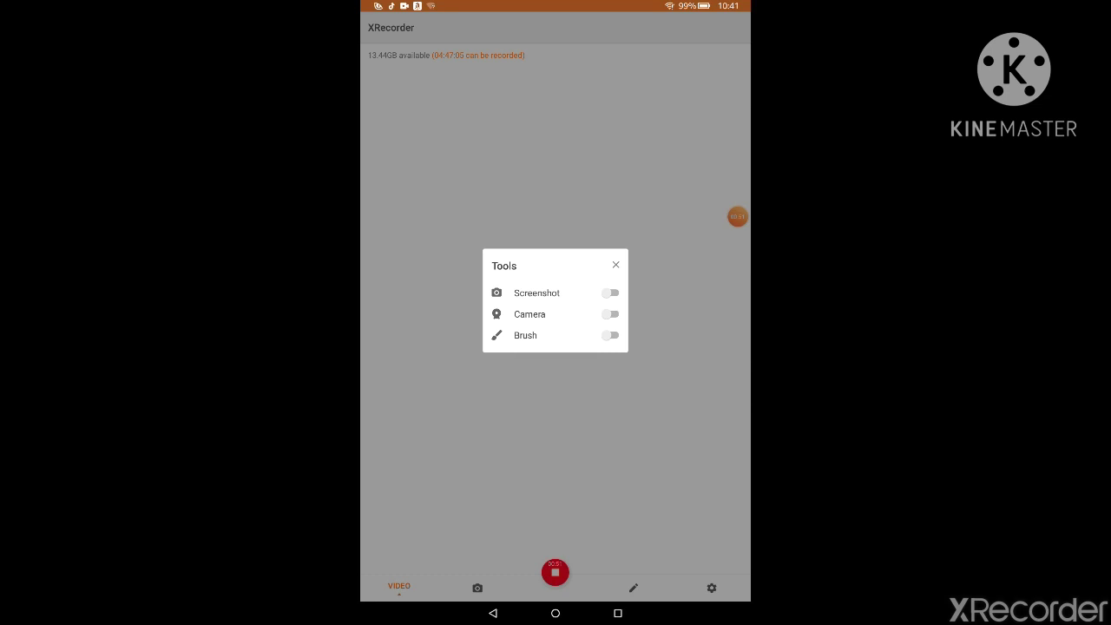
# Step: Close the Tools panel, returning to the empty main video screen
pyautogui.click(615, 264)
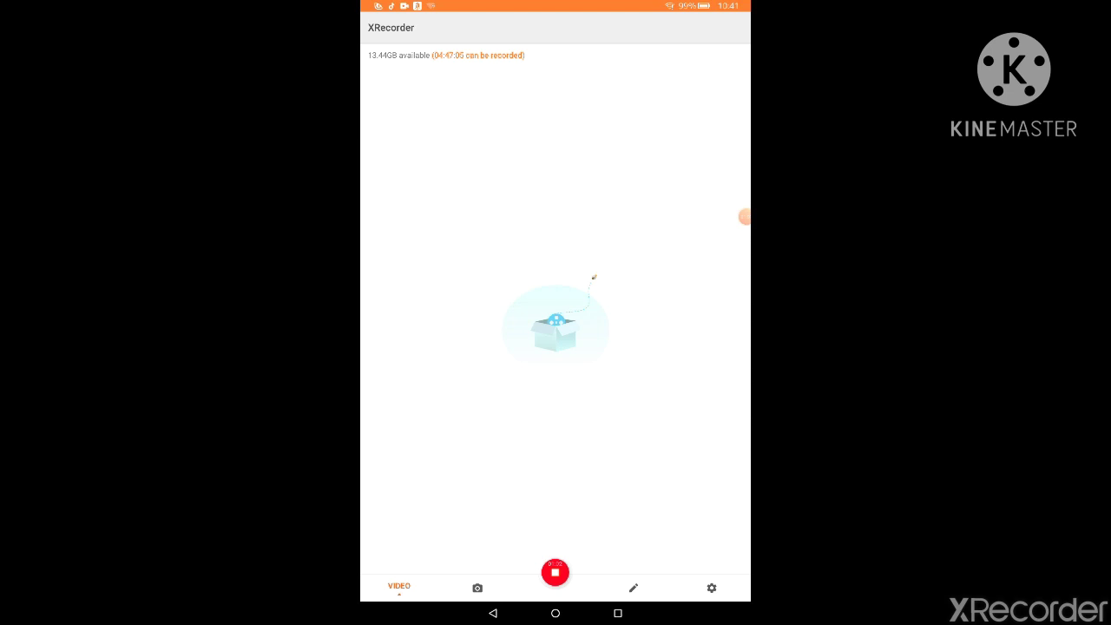
pyautogui.click(475, 587)
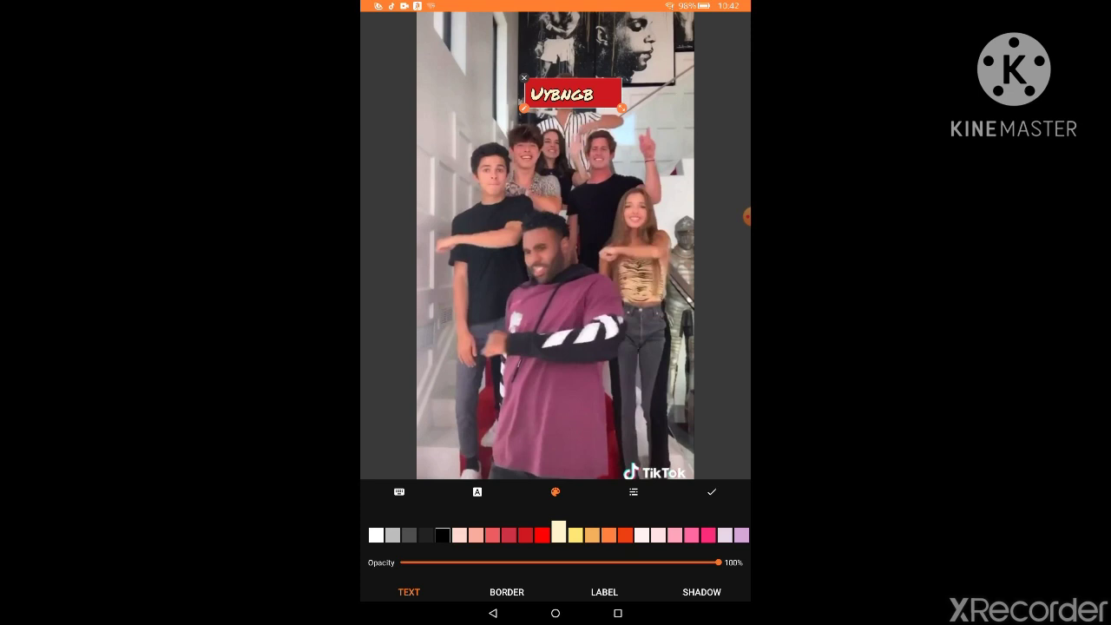
# Step: Set the 'Uybngb' caption to Roboto-Medium font and centre alignment
pyautogui.click(476, 493)
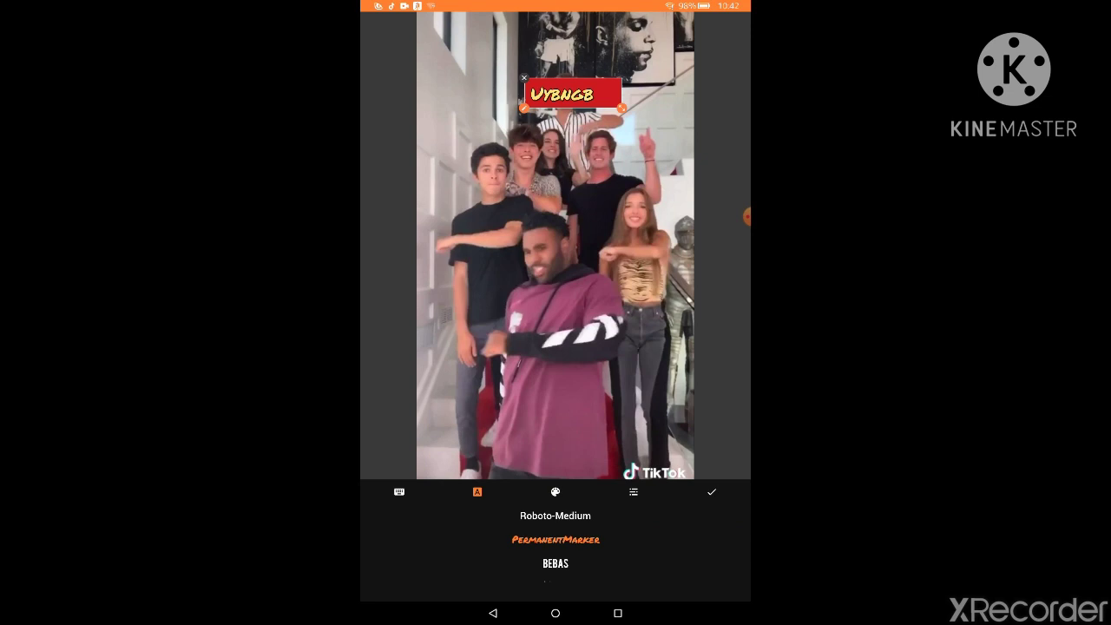
pyautogui.click(632, 493)
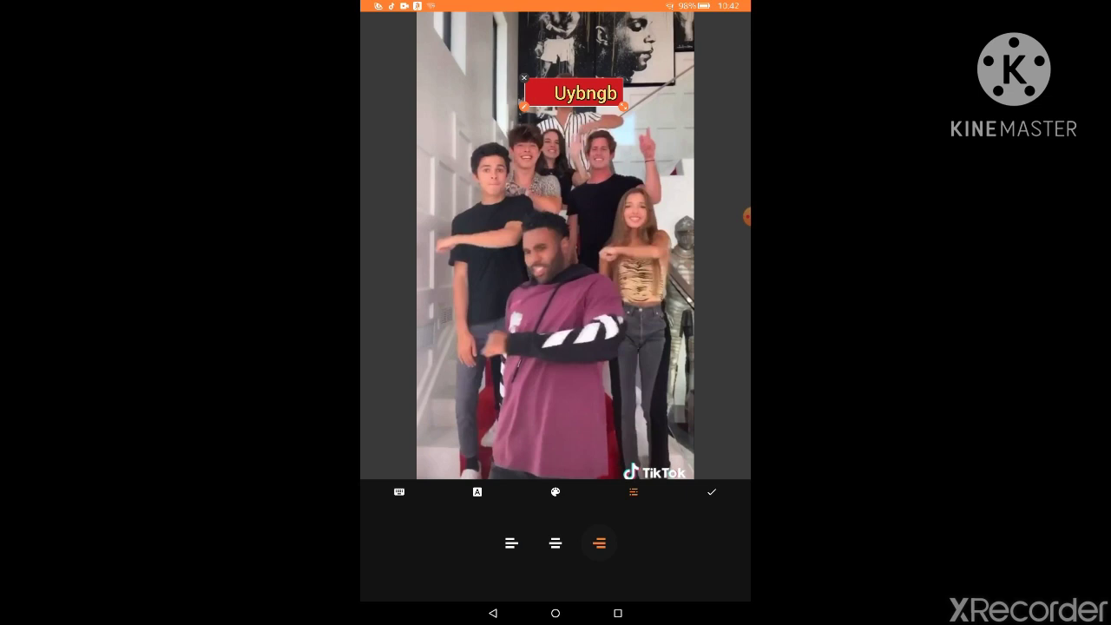
pyautogui.click(510, 541)
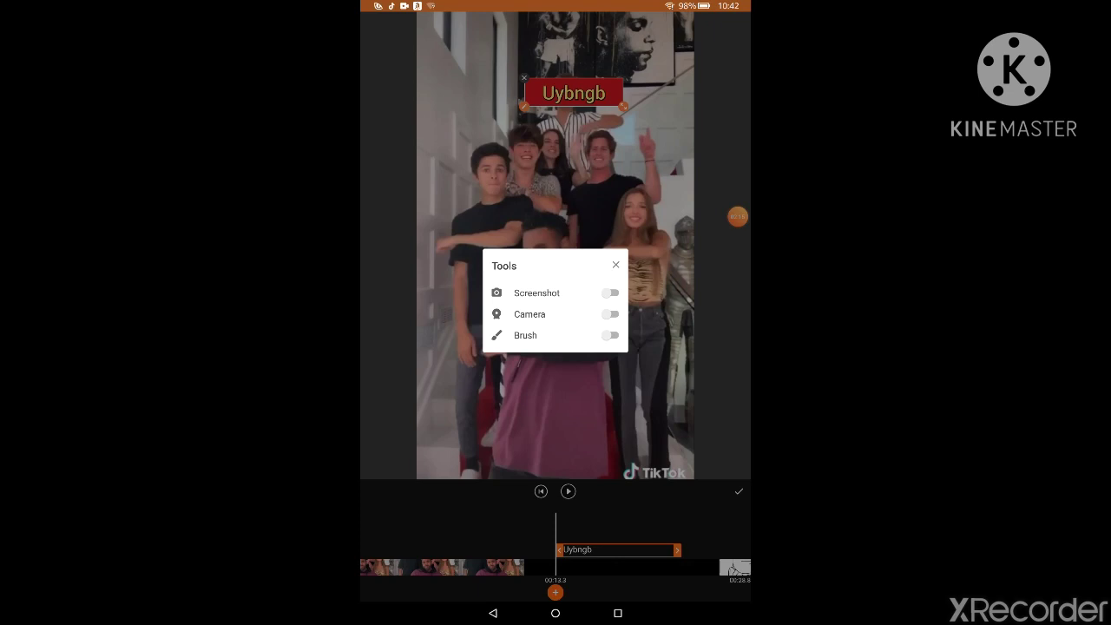
# Step: Close the Tools panel before leaving for the home screen
pyautogui.click(614, 264)
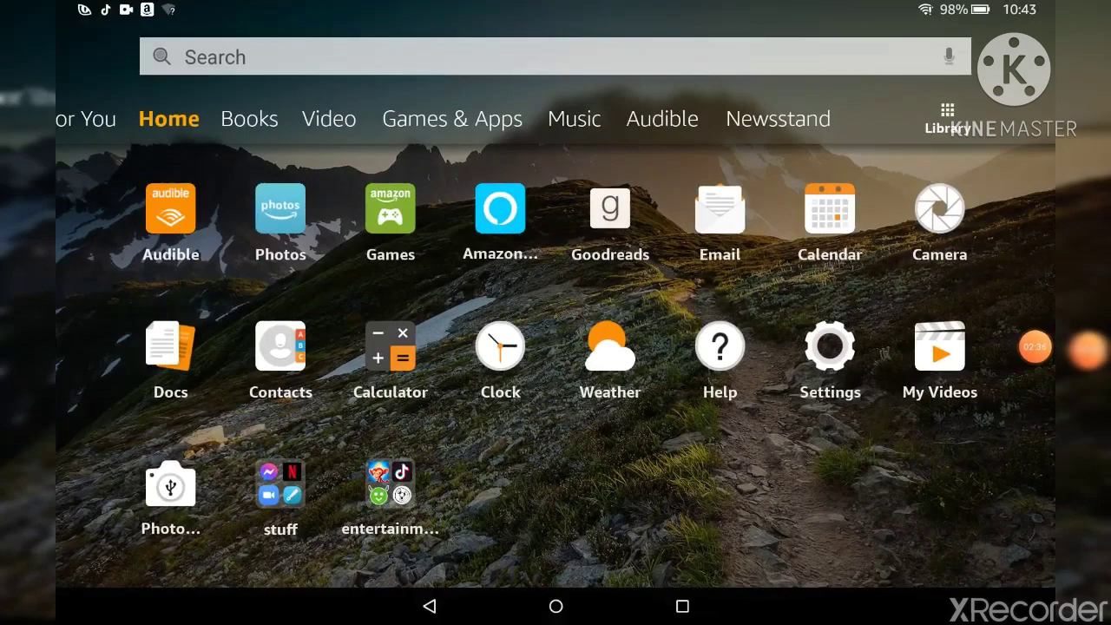
# Step: Swipe the home screen to find and reopen XRecorder
pyautogui.scroll(-3)
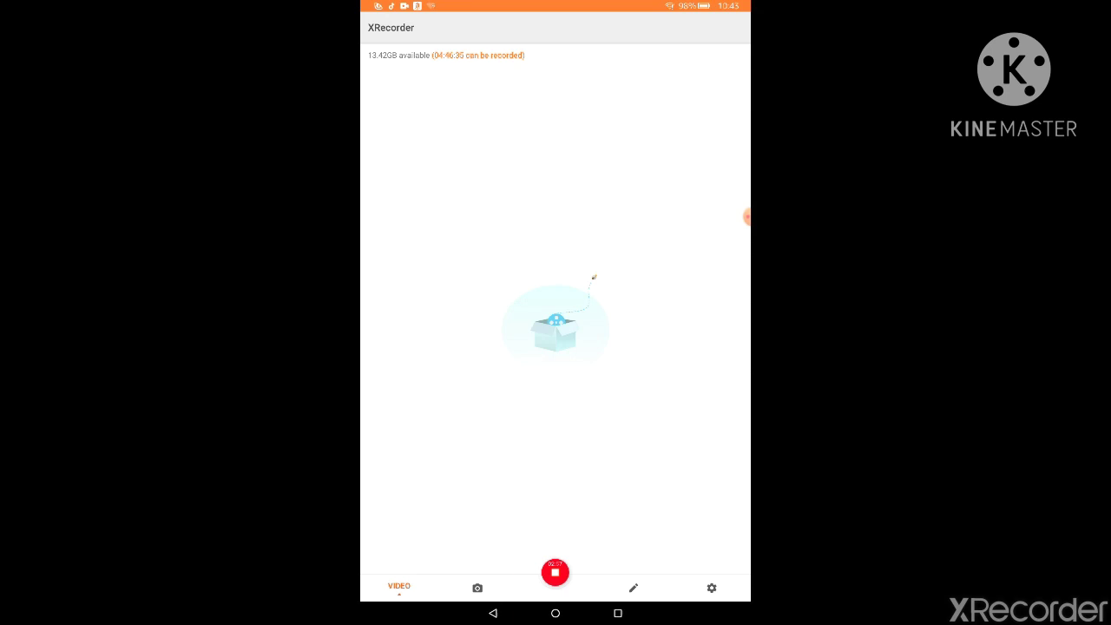
# Step: Switch on the Brush tool and draw red freehand strokes with a circle near the top
pyautogui.click(632, 586)
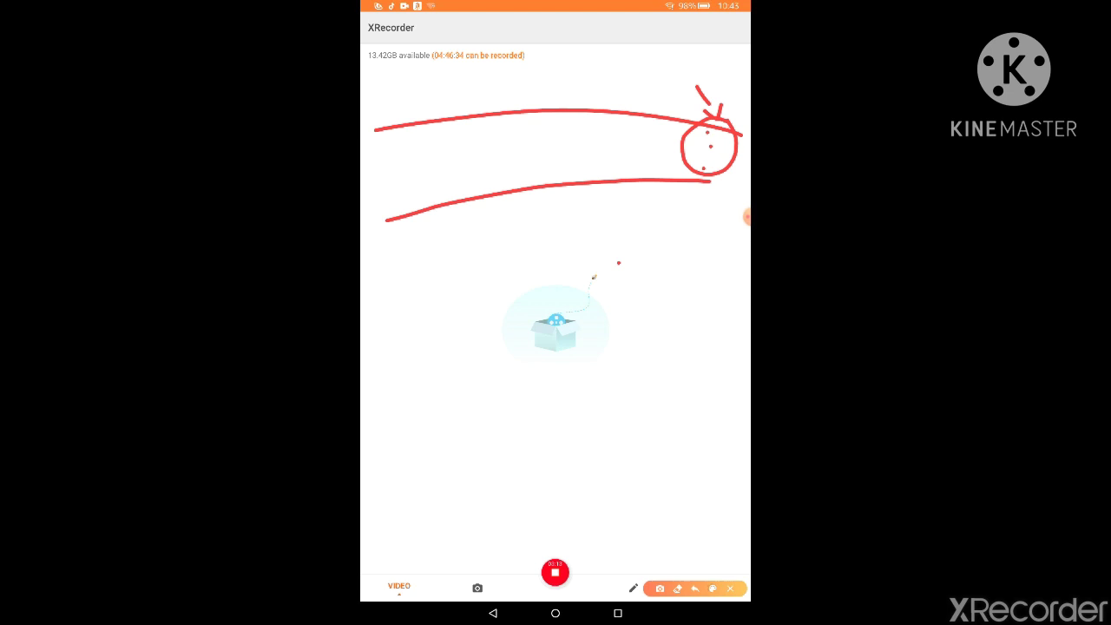
# Step: Drag the floating bubble aside, clearing the strokes and revealing Tools with Brush on
pyautogui.moveTo(564, 252); pyautogui.dragTo(695, 295)
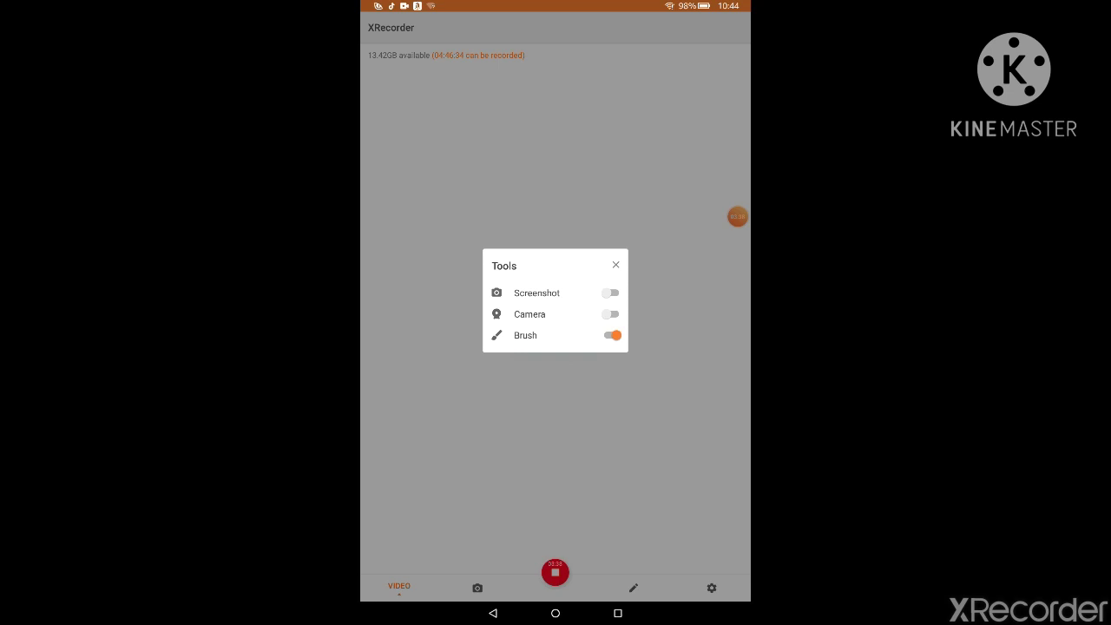
# Step: Toggle Brush off in the Tools panel and close the panel
pyautogui.click(615, 264)
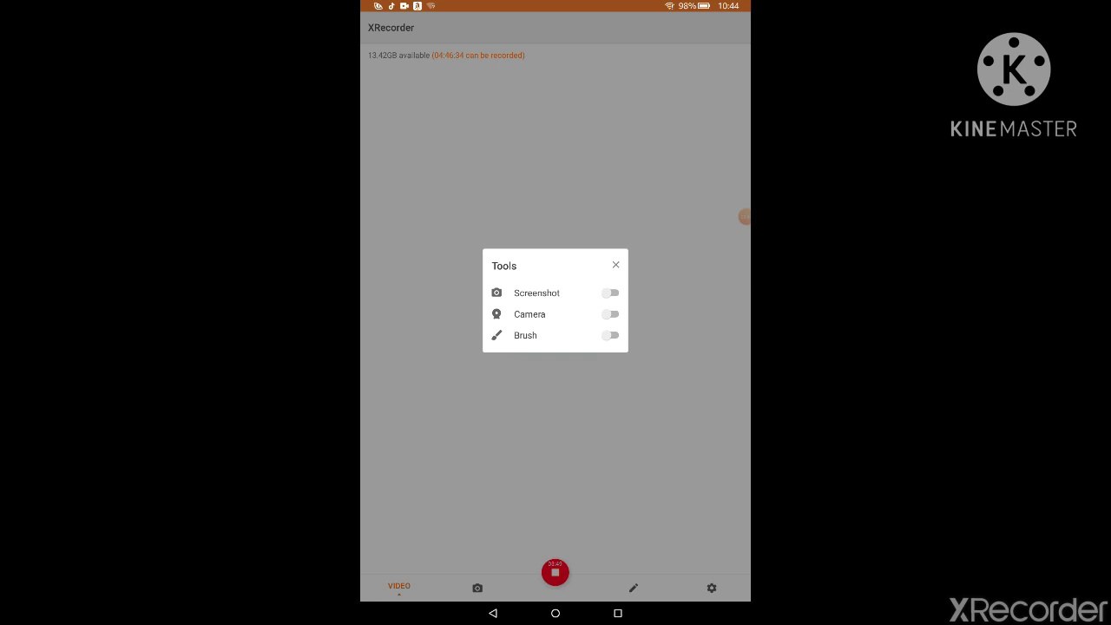
pyautogui.click(611, 335)
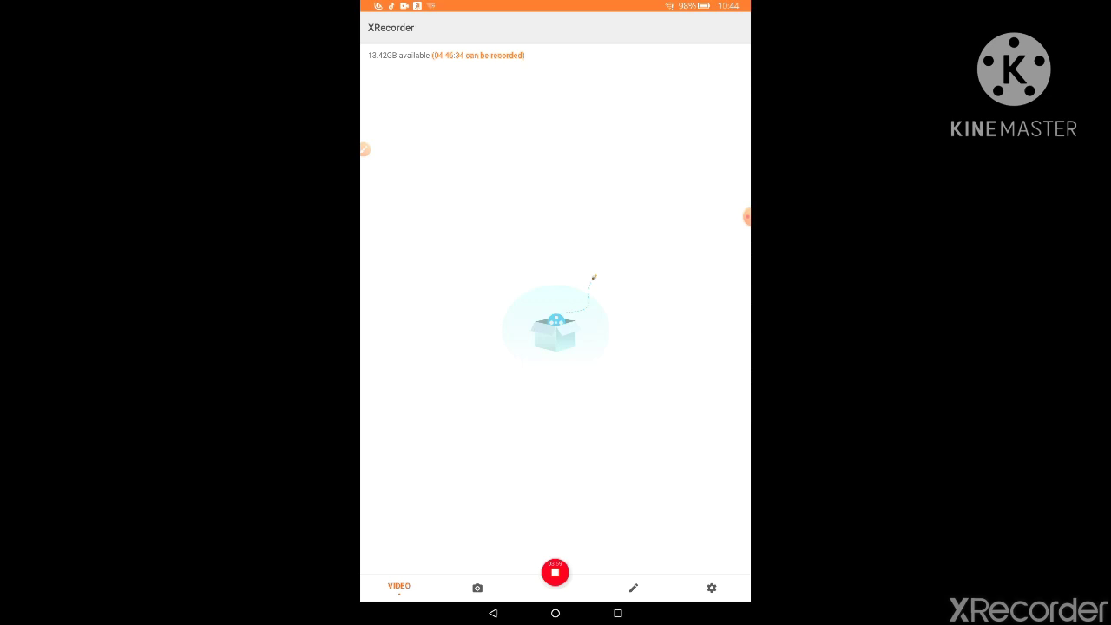
# Step: Switch to the Photo section, then collapse the floating recording controls
pyautogui.click(711, 587)
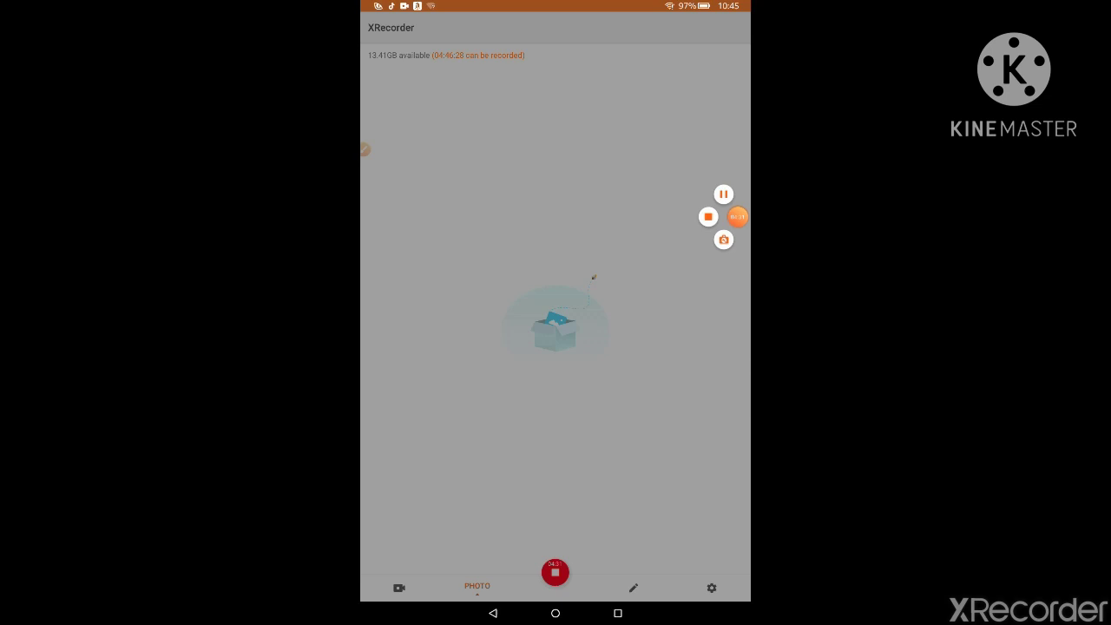
pyautogui.click(736, 215)
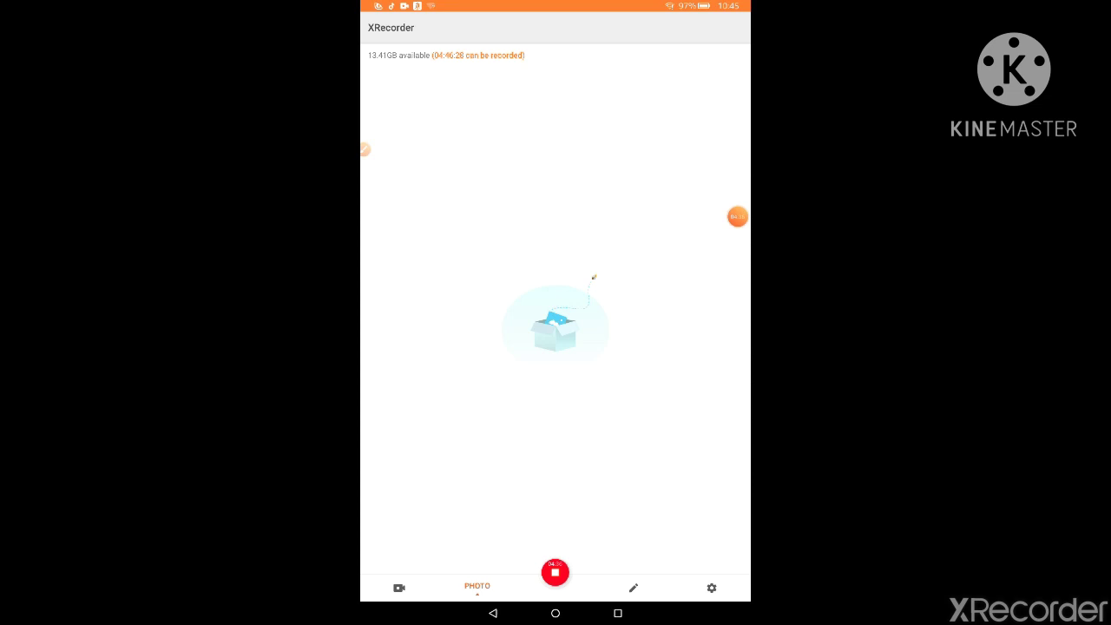